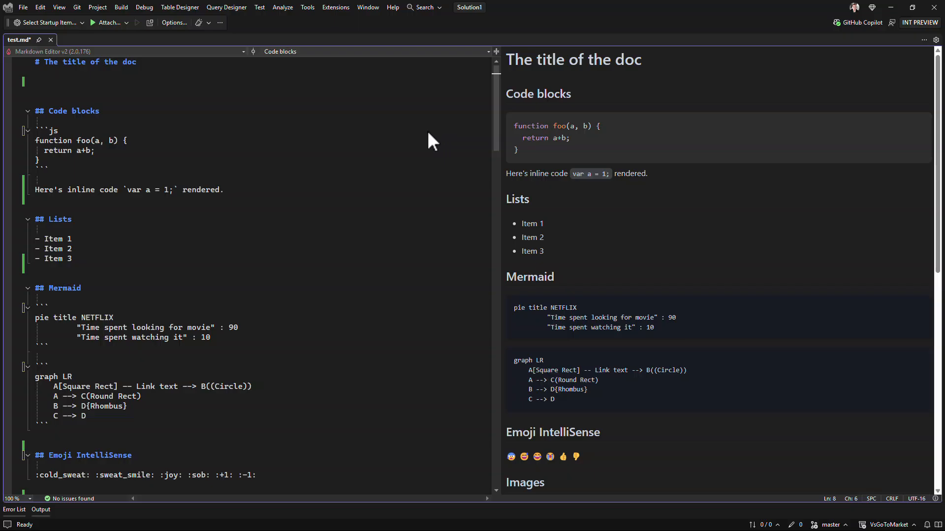
mouse_move(393, 130)
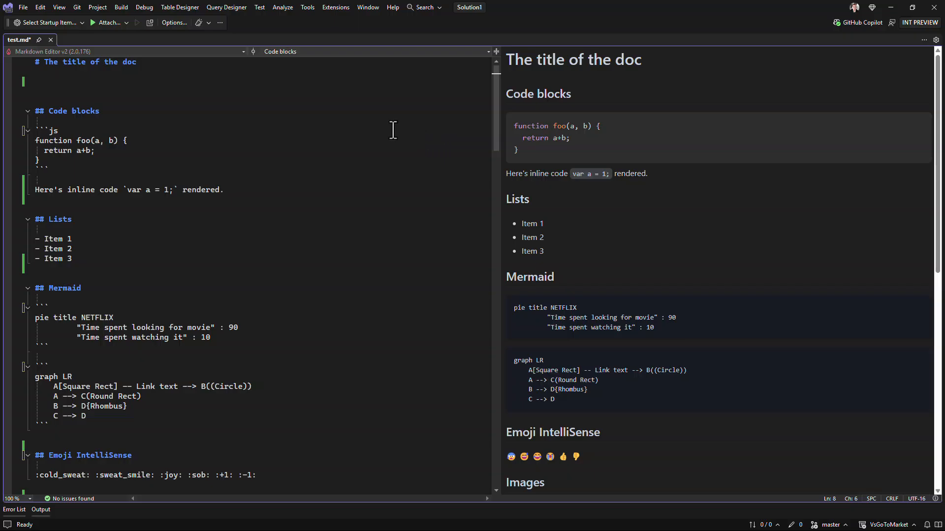
mouse_move(601, 24)
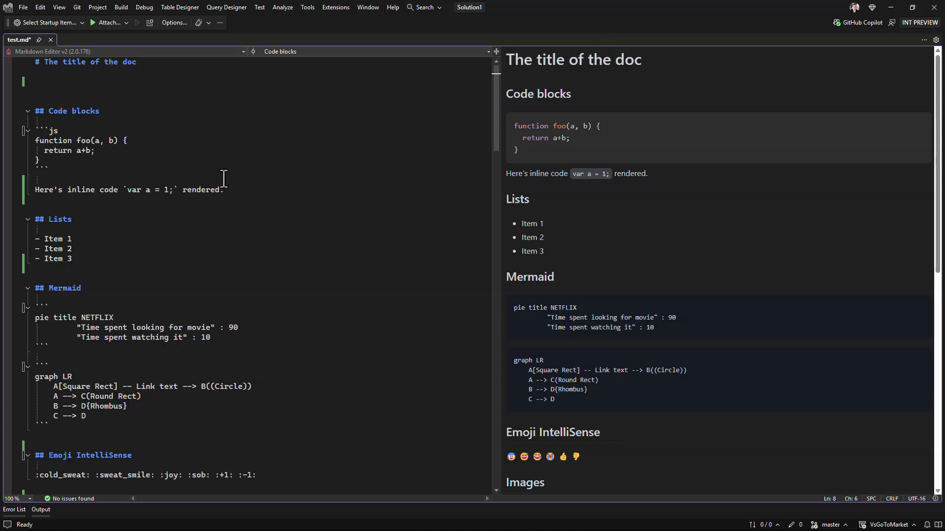
Make 'inline' in the inline-code sentence bold italic with triple asterisks
left_click(77, 190)
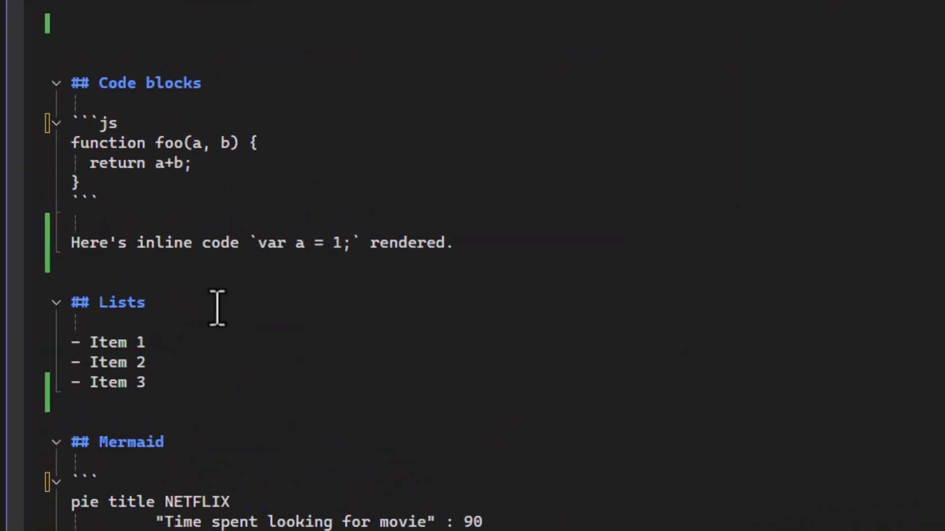
type("**inline***")
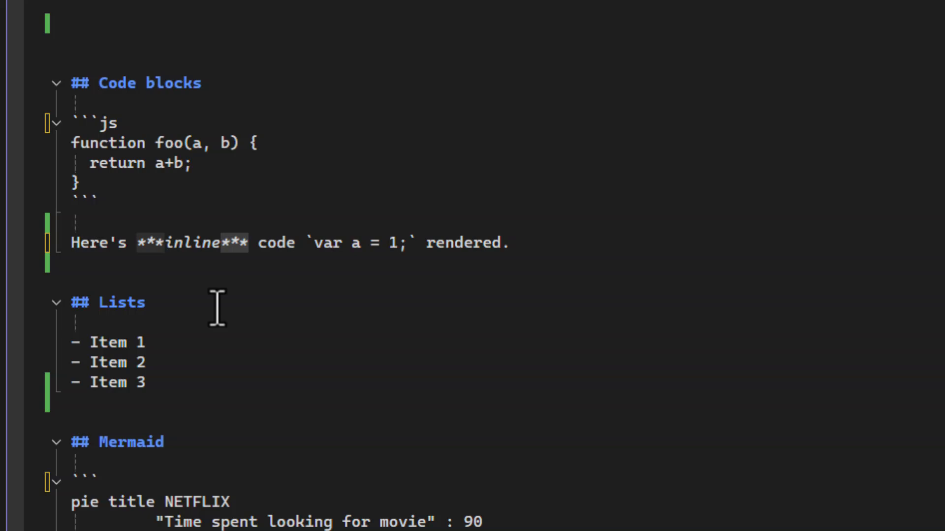
mouse_move(282, 295)
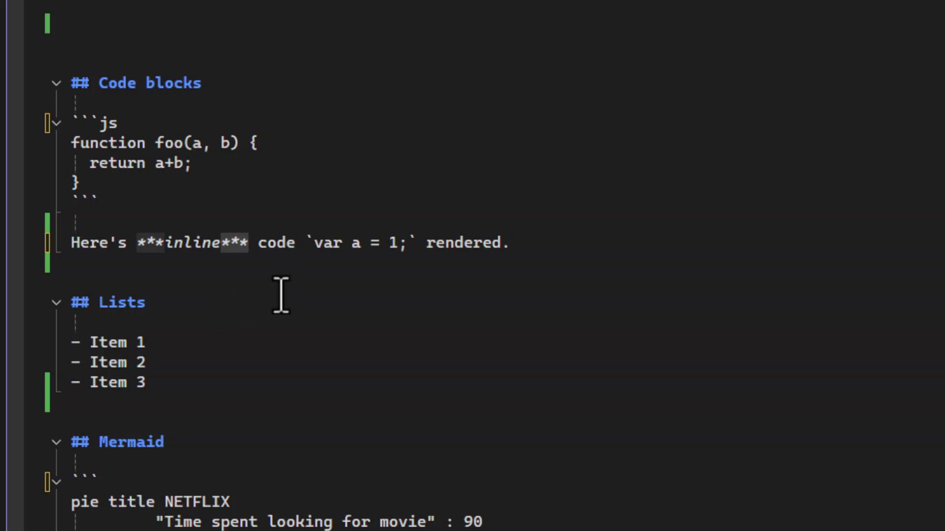
Add 'Item 4' as the fourth bullet after Item 3 and end the list
scroll("down", 3)
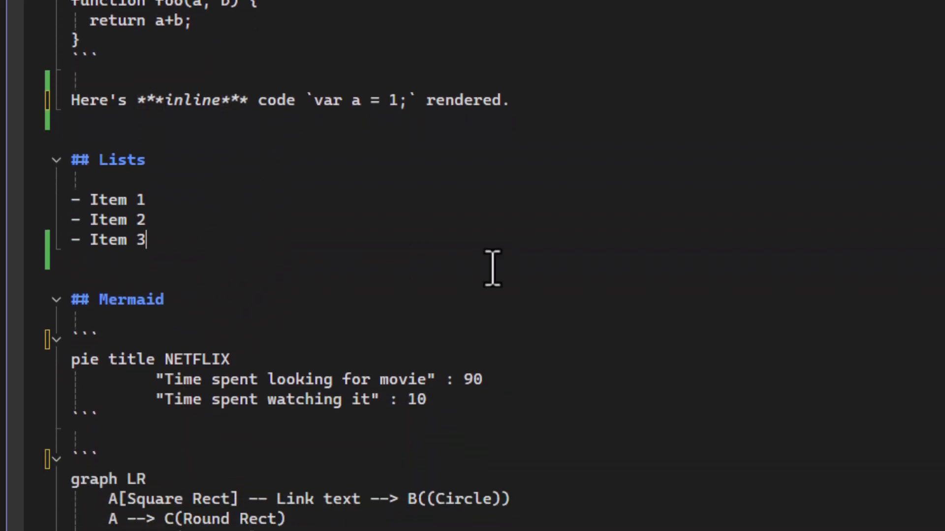
key("Enter")
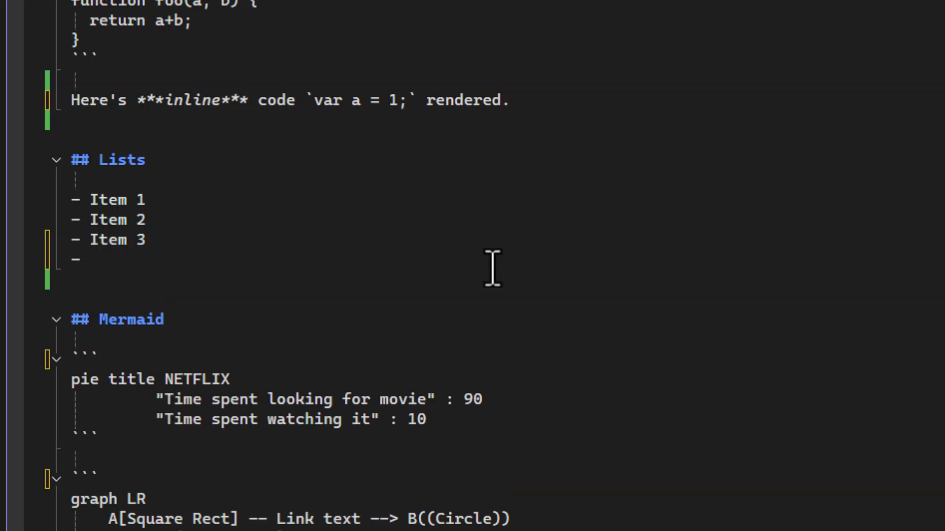
type("I")
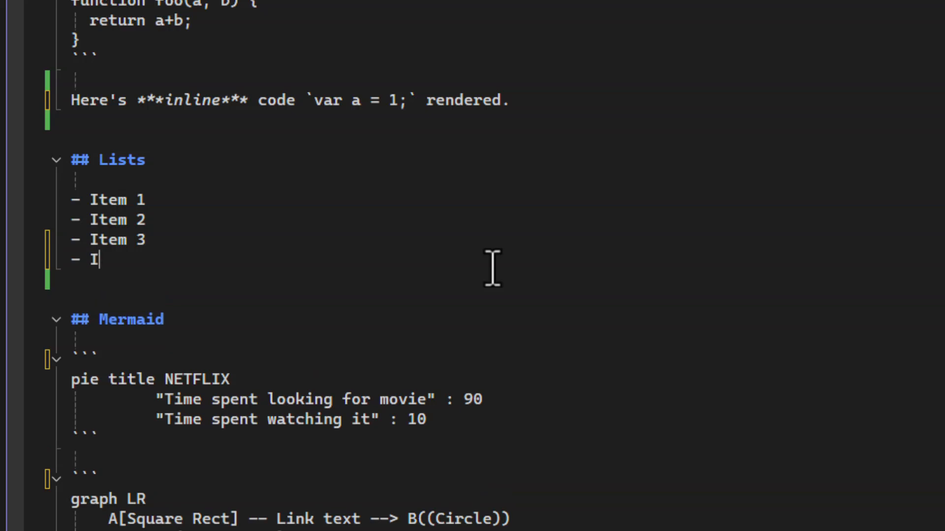
type("tem 4")
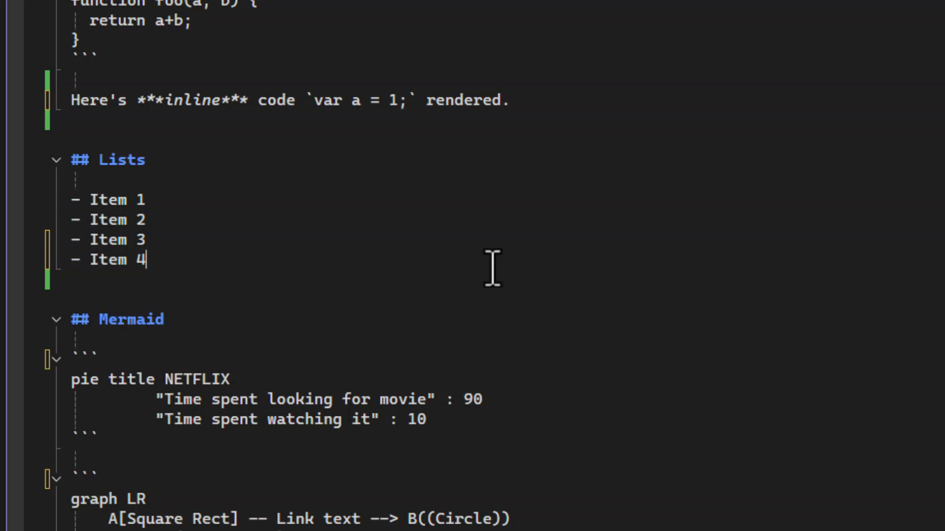
key("Enter")
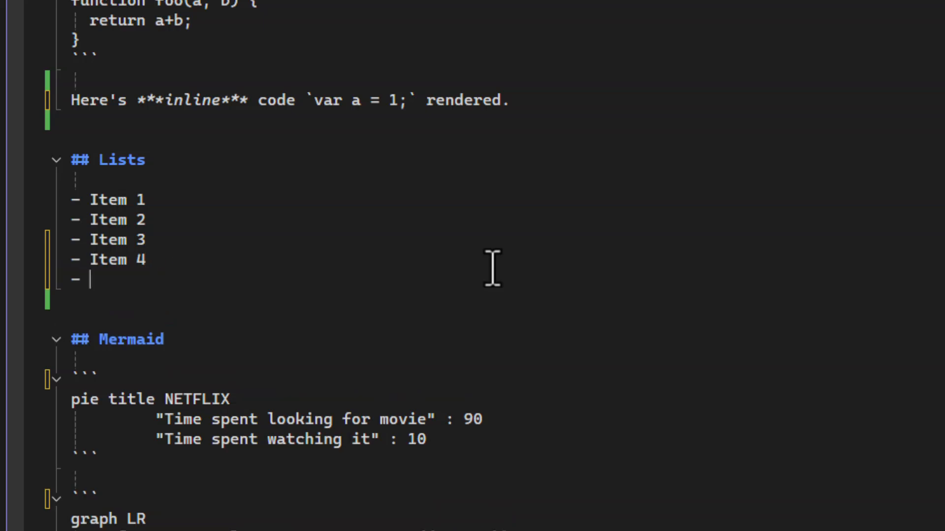
key("Backspace")
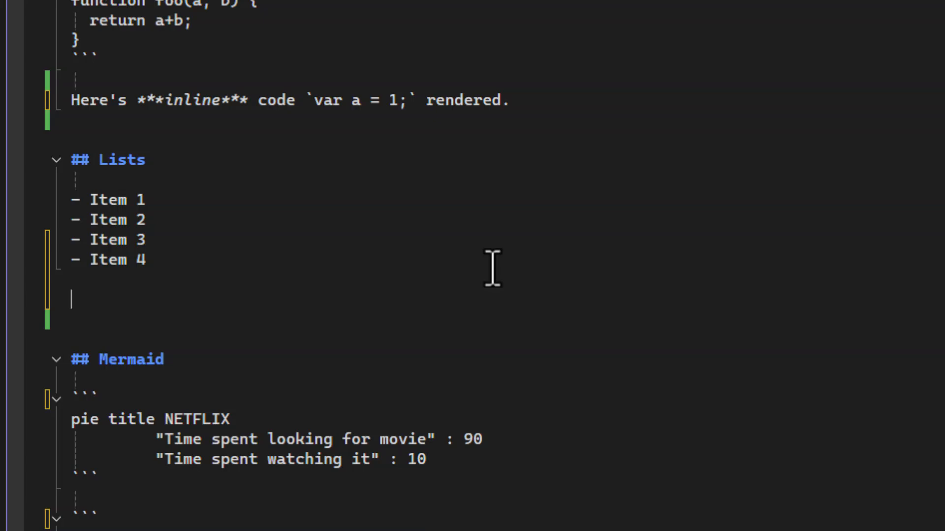
scroll("down", 3)
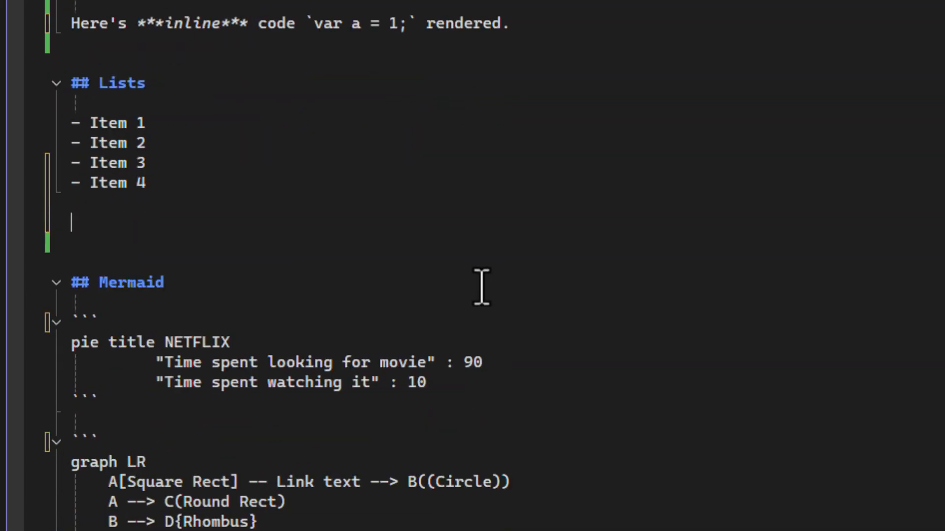
scroll("down", 3)
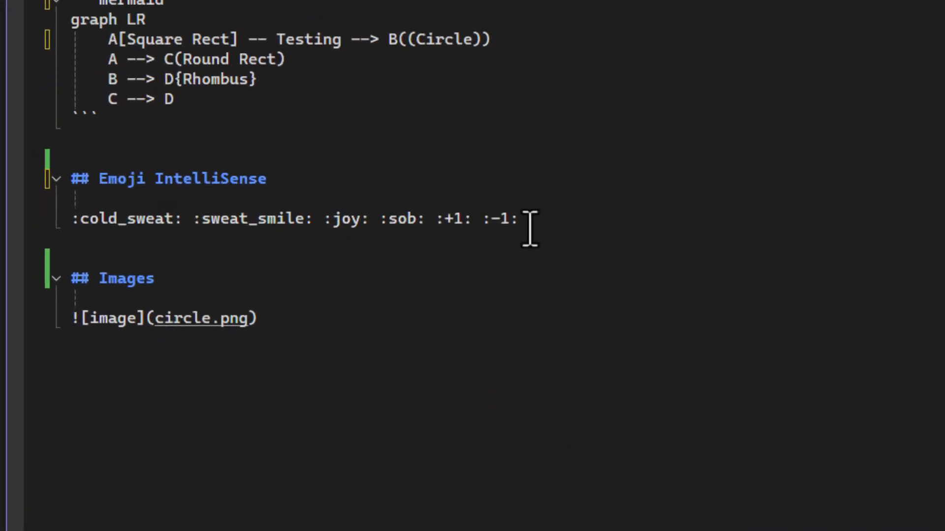
Append the :smile: and :relaxed: emojis to the end of the emoji line
type(":")
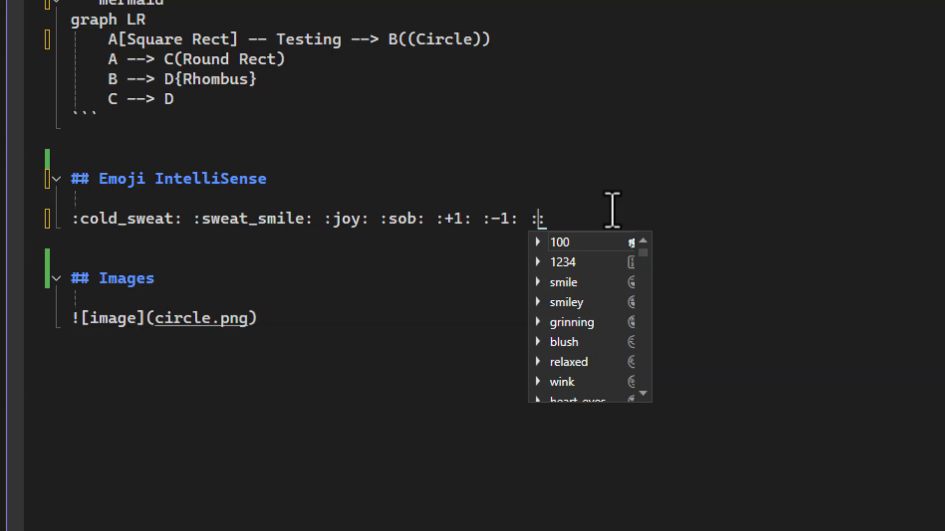
type("smile: :")
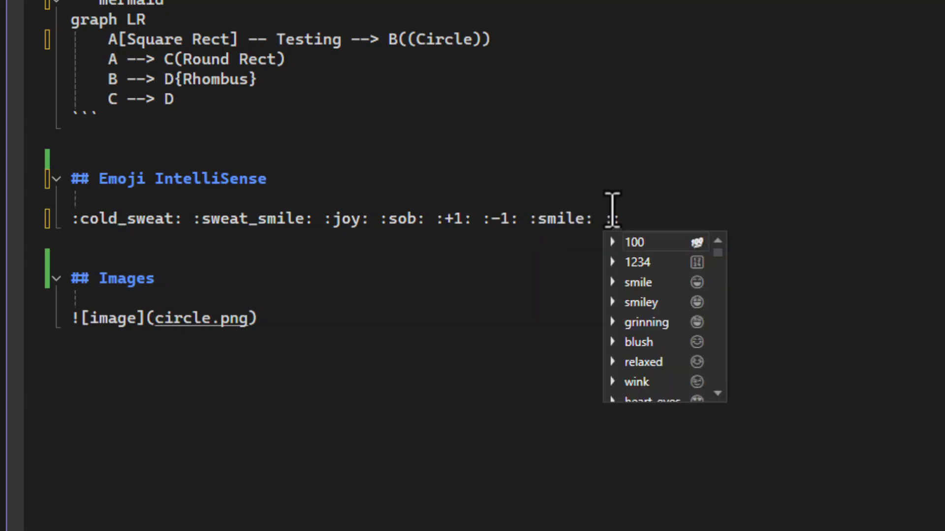
left_click(643, 362)
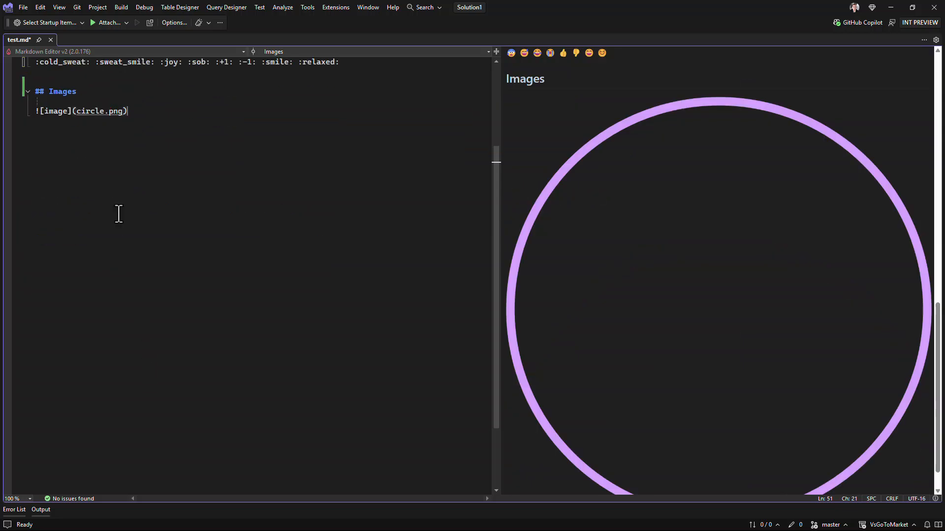
mouse_move(98, 111)
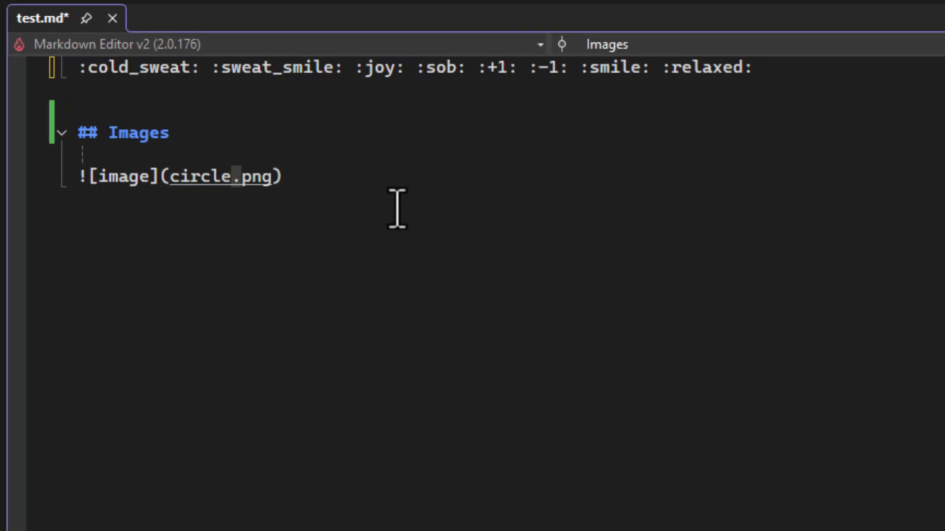
type("2")
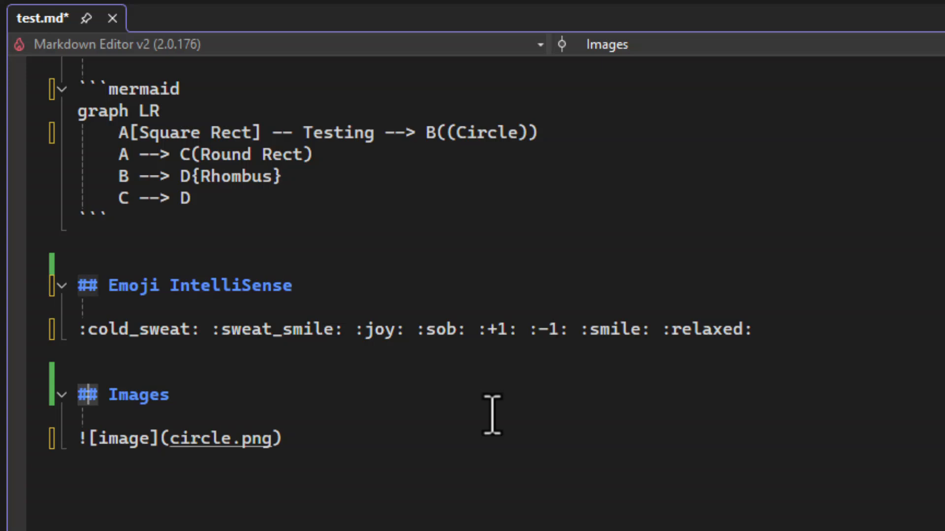
type("##")
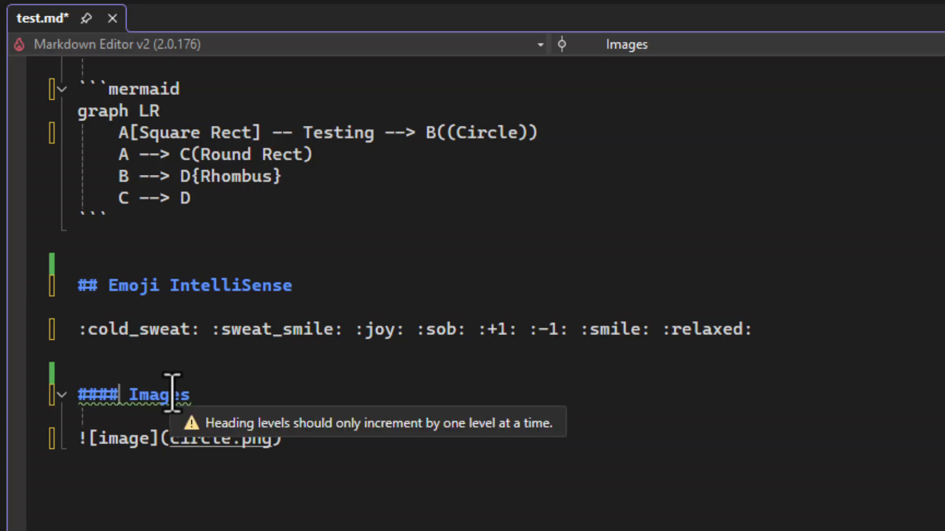
key("Backspace")
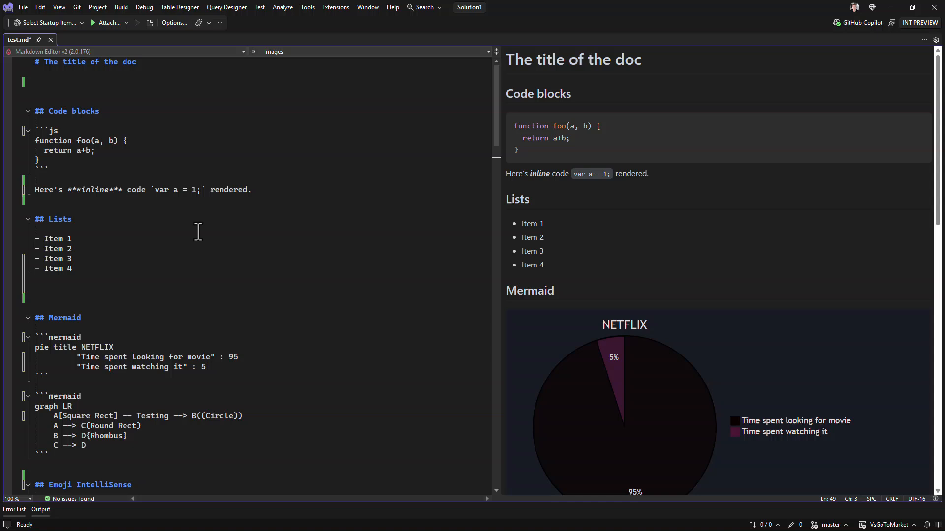
mouse_move(25, 142)
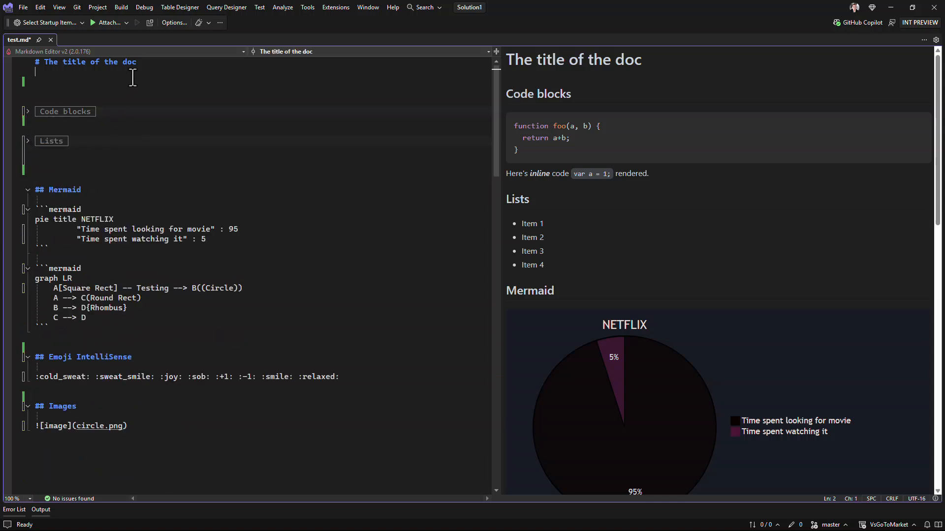
Add the intro sentence about preview rendering and generate a TOC below the title
type("This is a test document to show how markdown is rendered in the preview pane.")
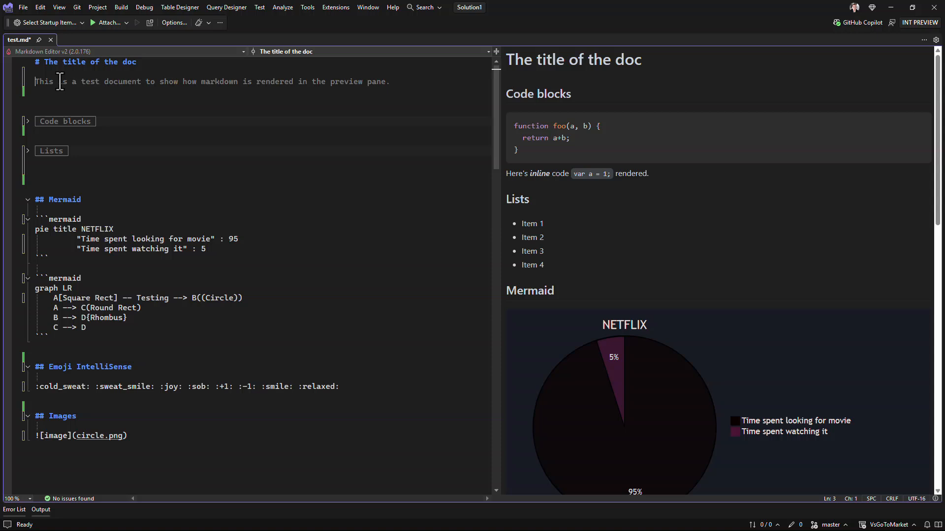
right_click(61, 82)
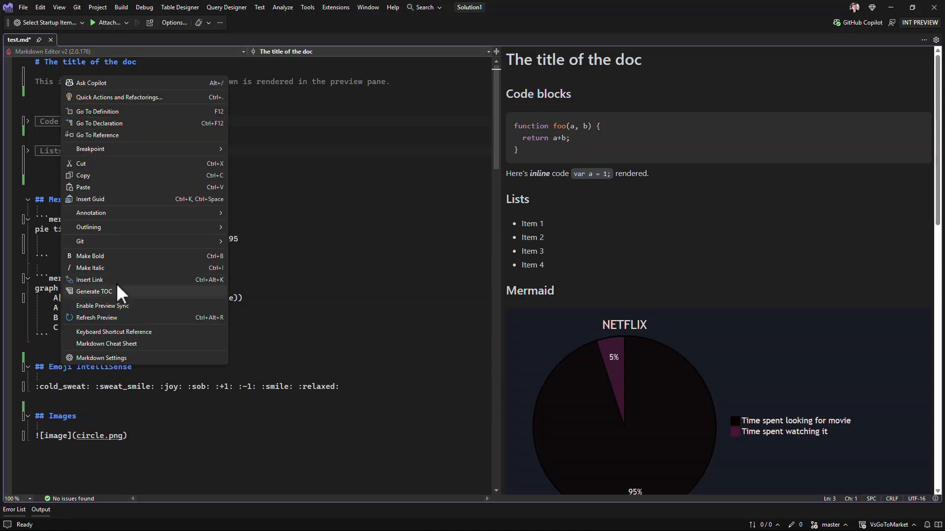
left_click(93, 291)
type("### Sub s")
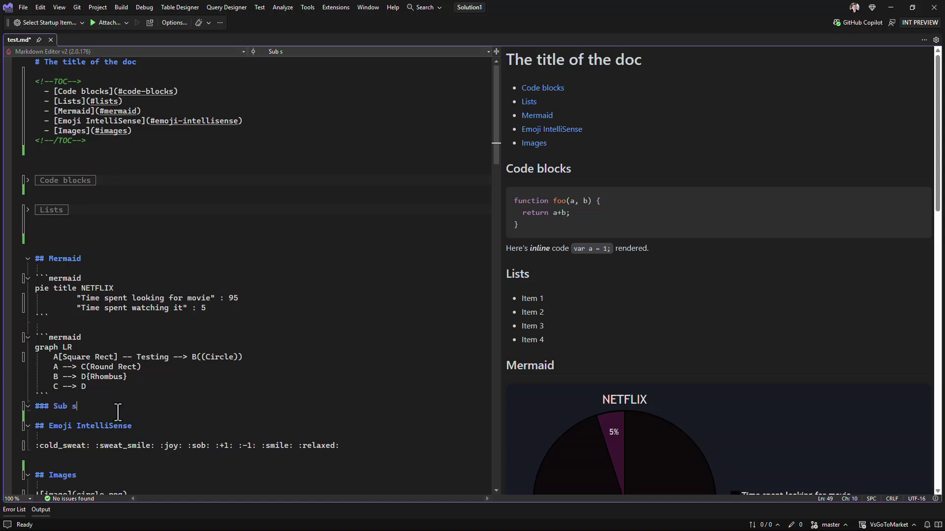
Finish the '### Sub section' heading and regenerate the table of contents
type("ection")
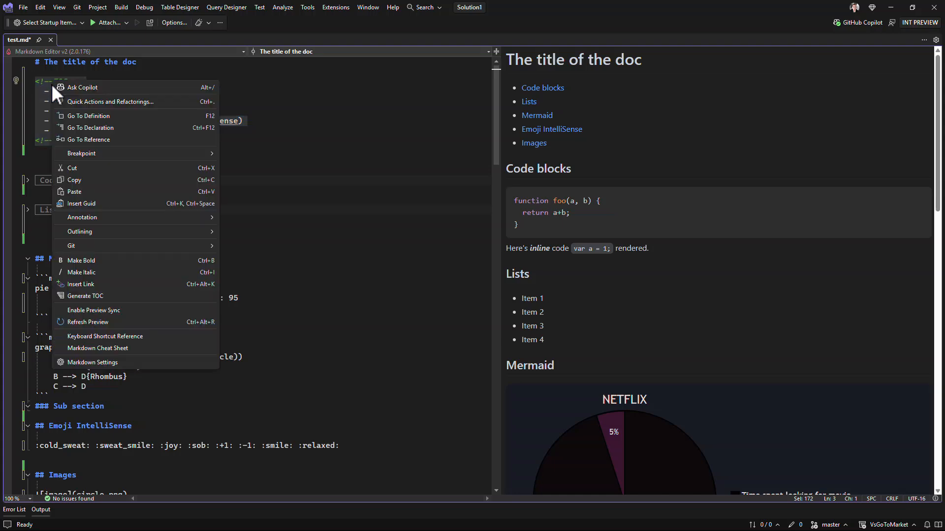
left_click(85, 295)
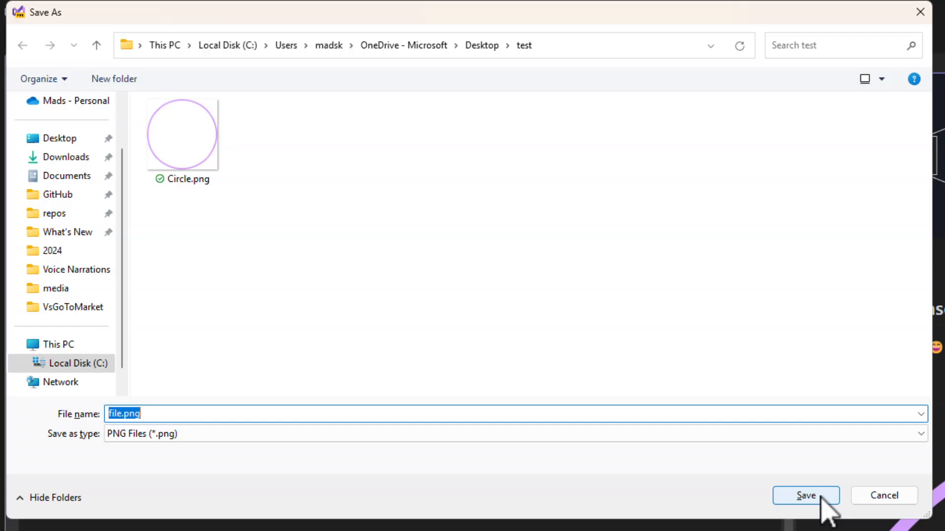
Save the pasted image as file.png and view its rendered preview
left_click(806, 495)
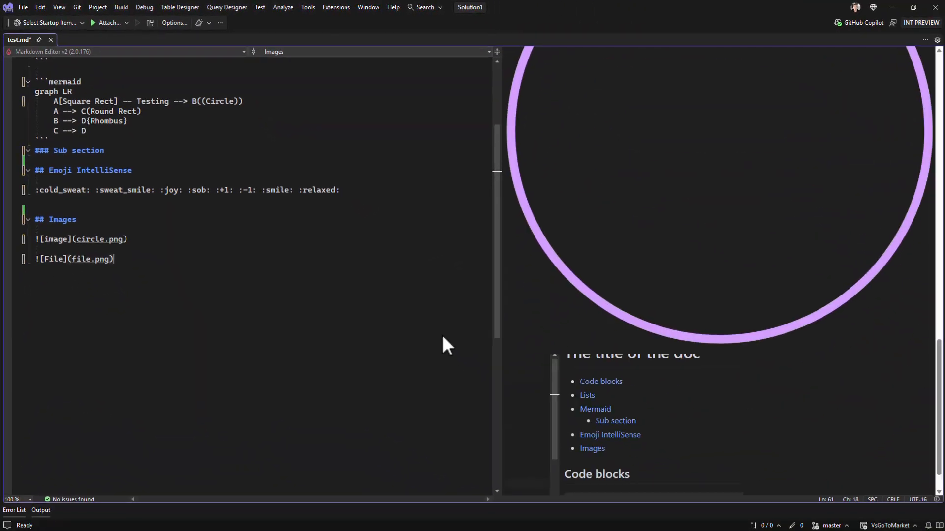
scroll("down", 3)
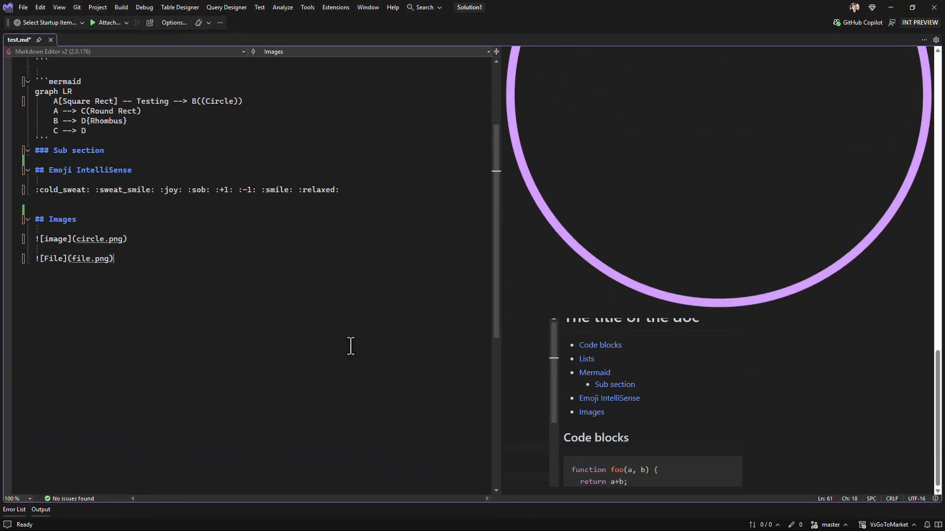